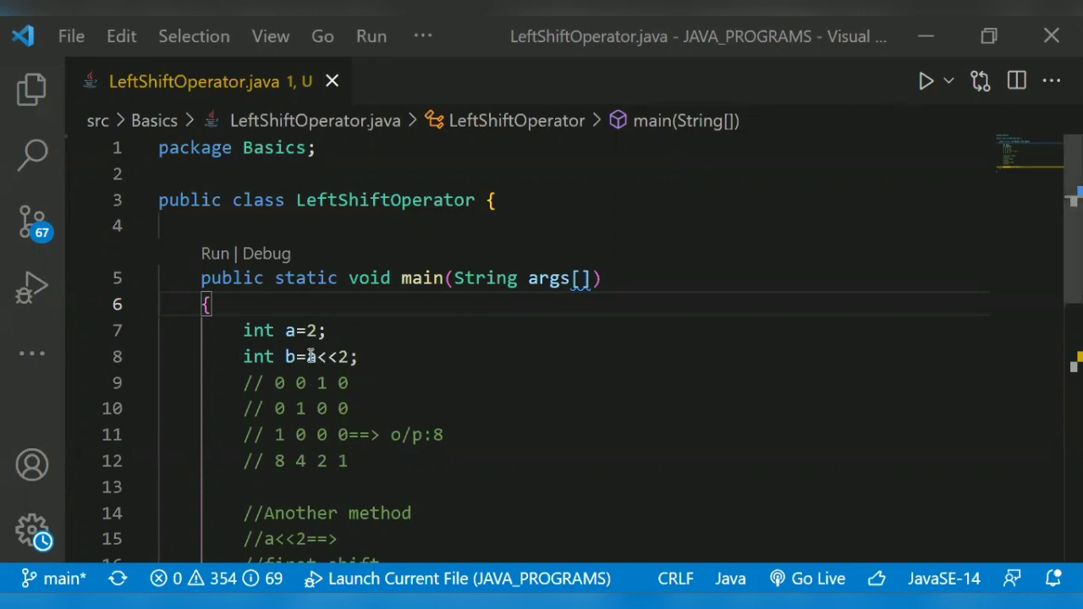
- Edit the shift expression and select the binary comment lines explaining a<<2
text(a)
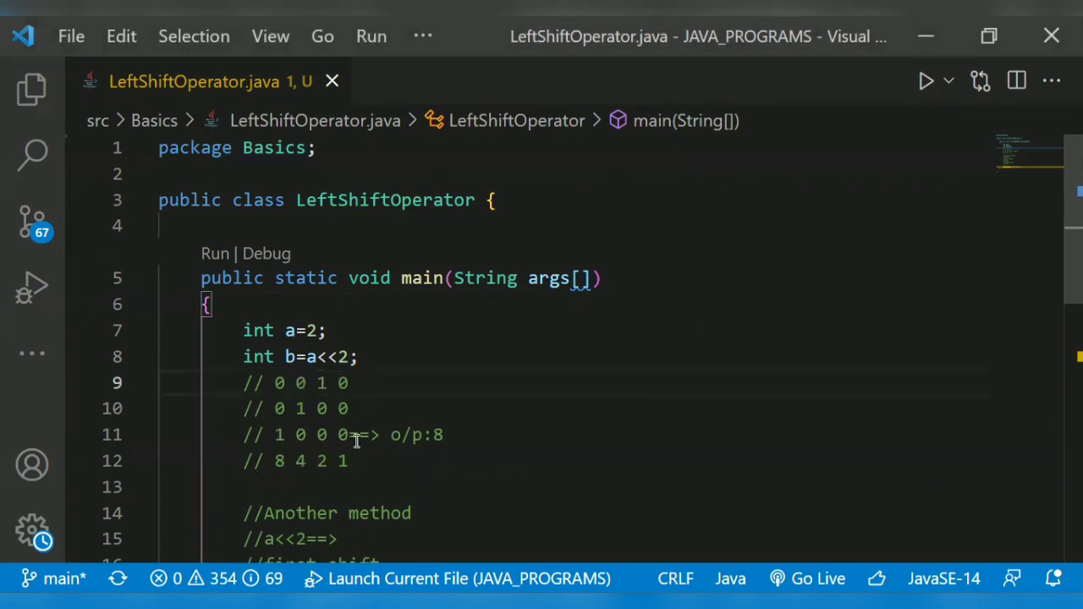
click(347, 382)
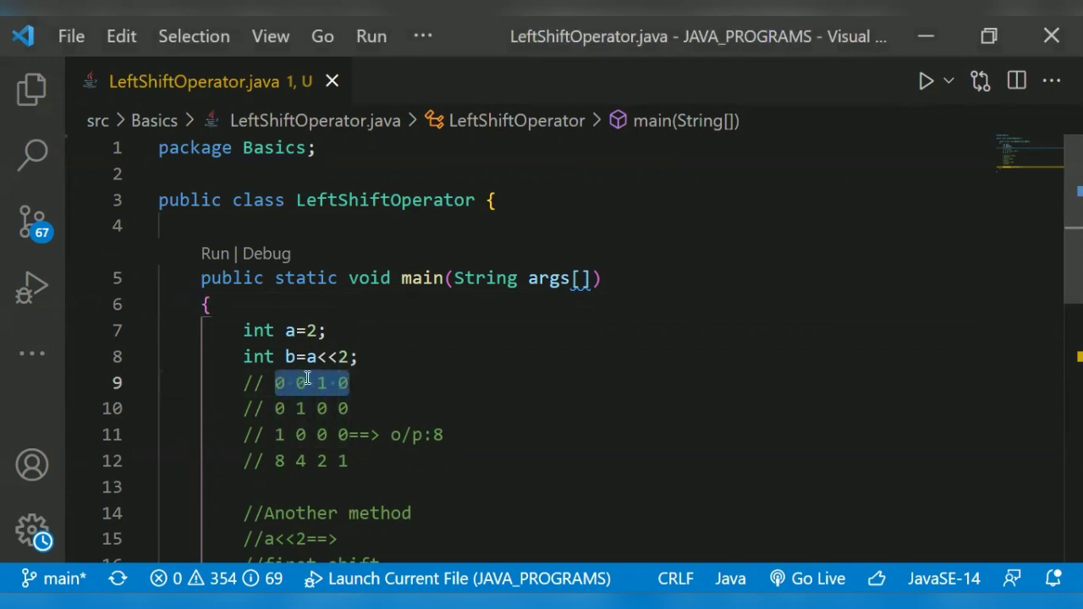
click(237, 460)
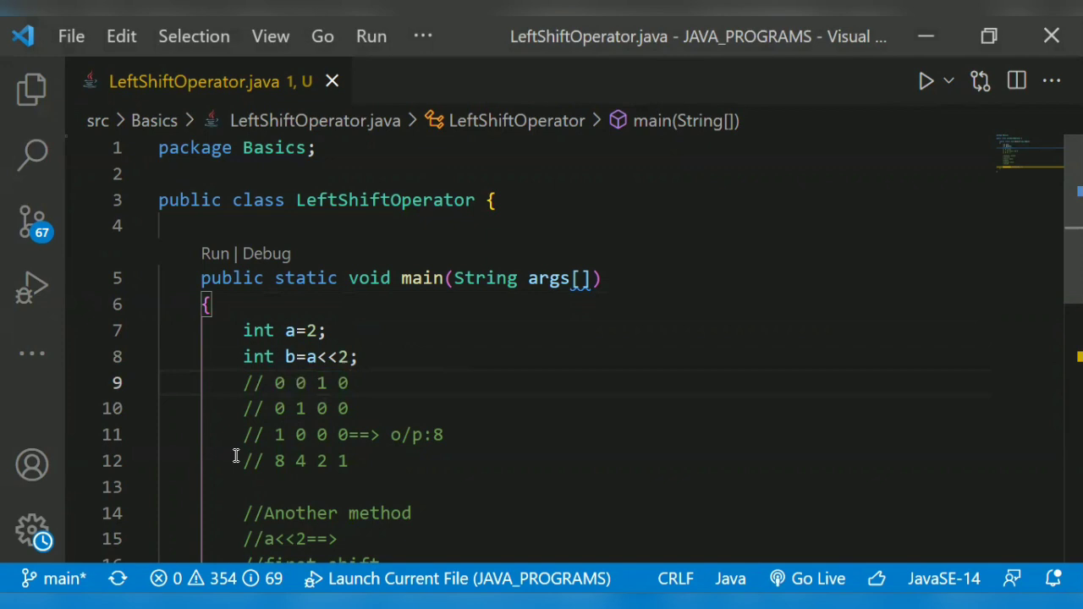
mouse_move(284, 382)
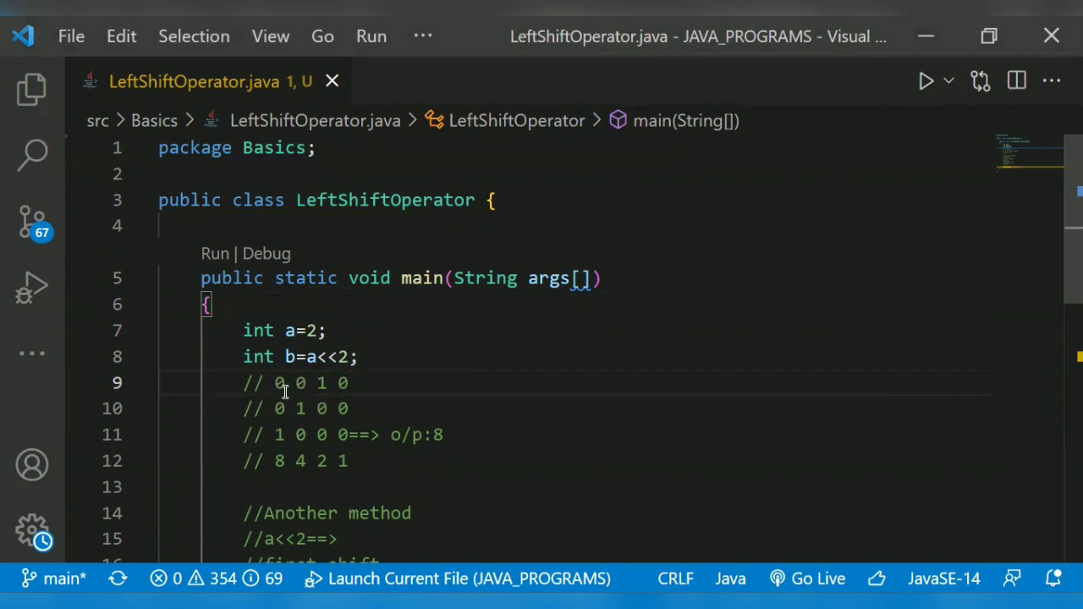
mouse_move(287, 379)
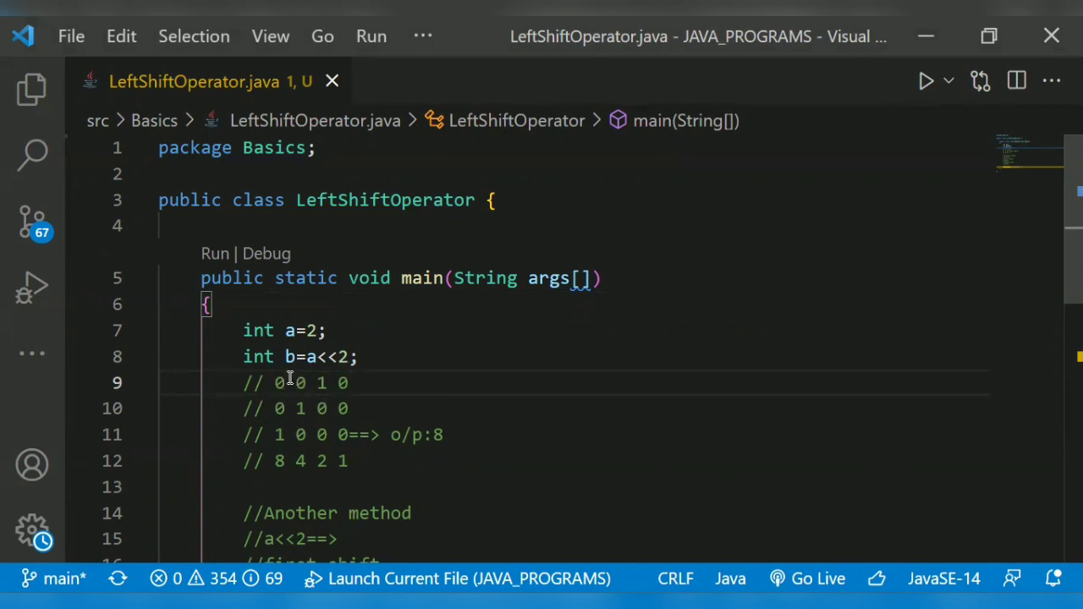
double_click(278, 383)
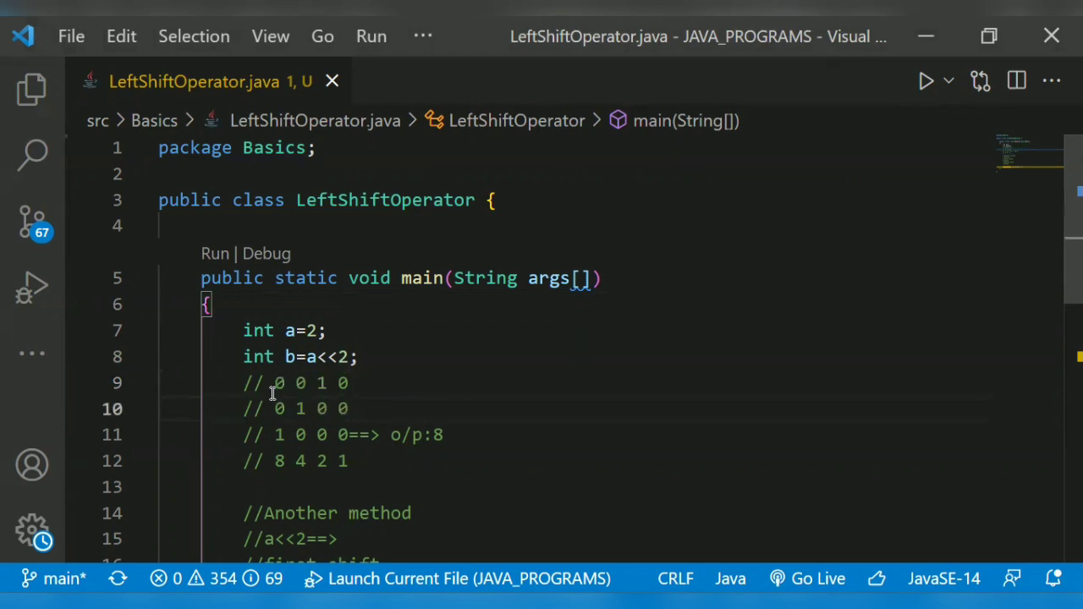
mouse_move(367, 416)
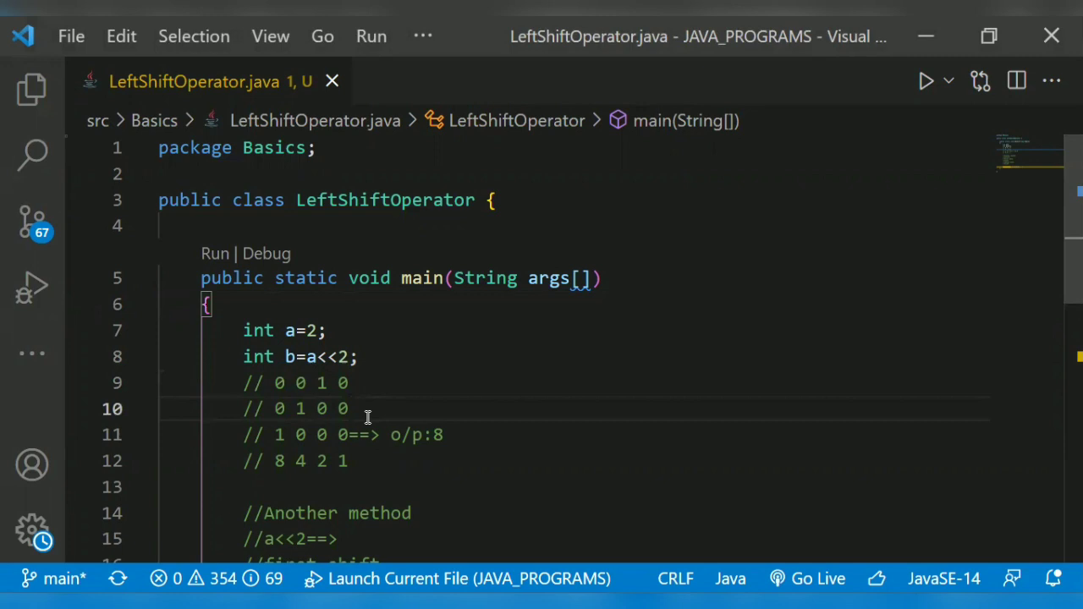
mouse_move(362, 433)
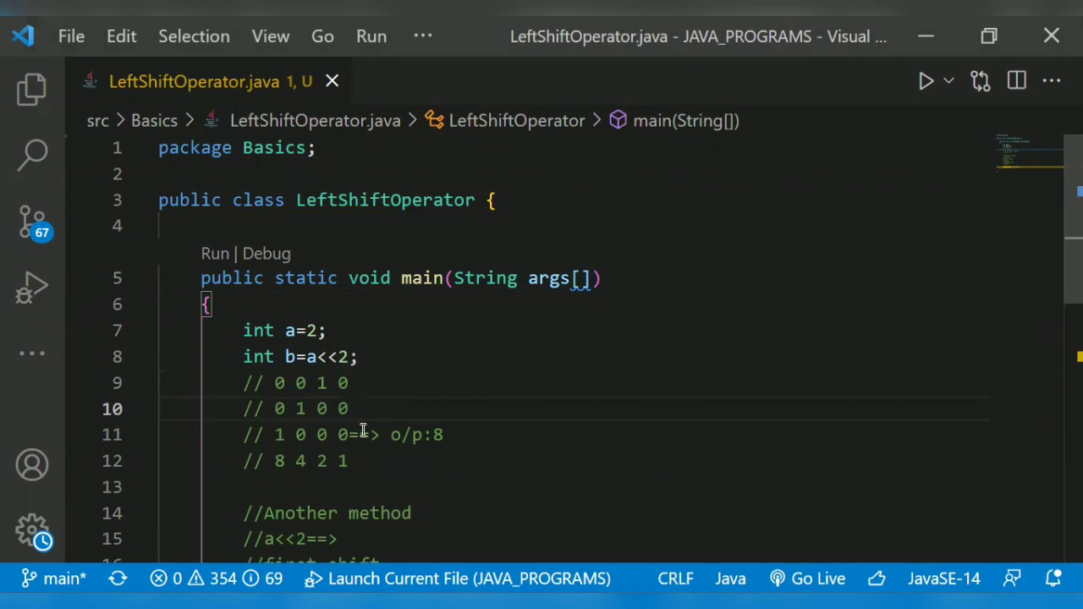
click(341, 355)
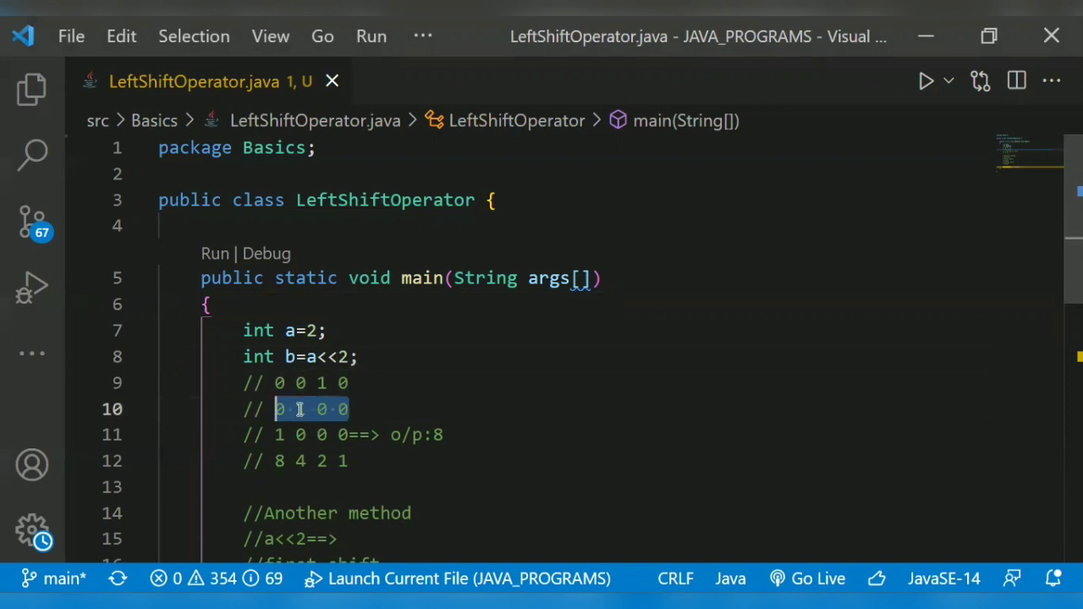
click(330, 408)
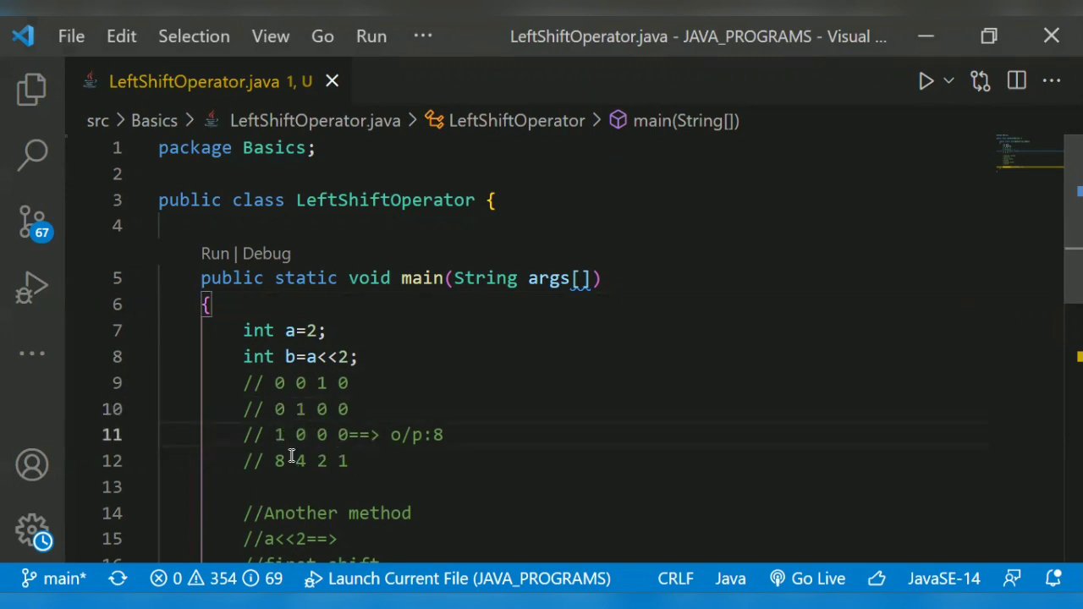
mouse_move(244, 479)
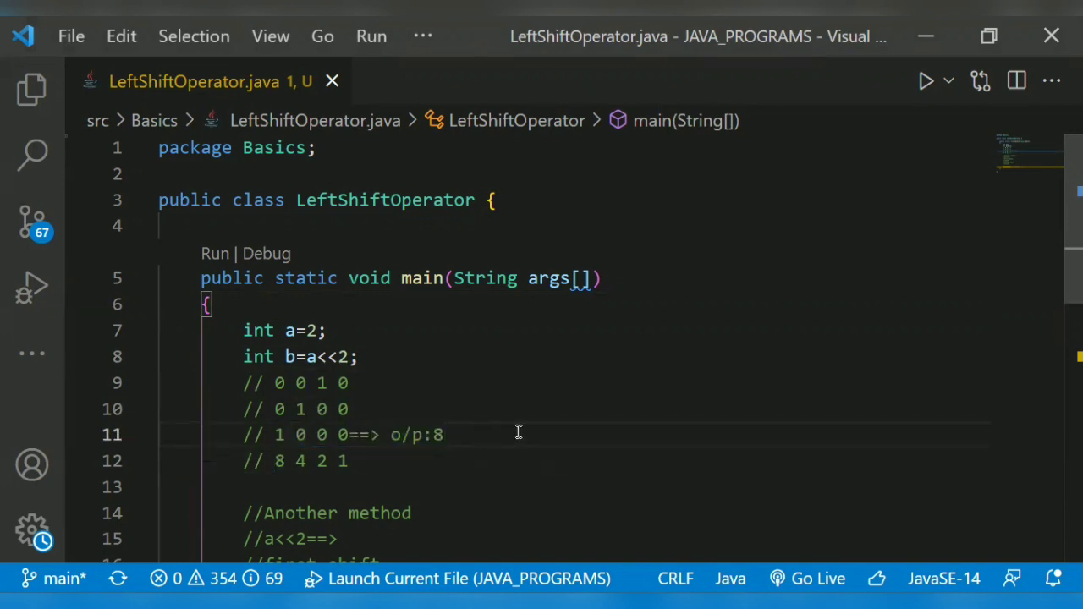
mouse_move(527, 426)
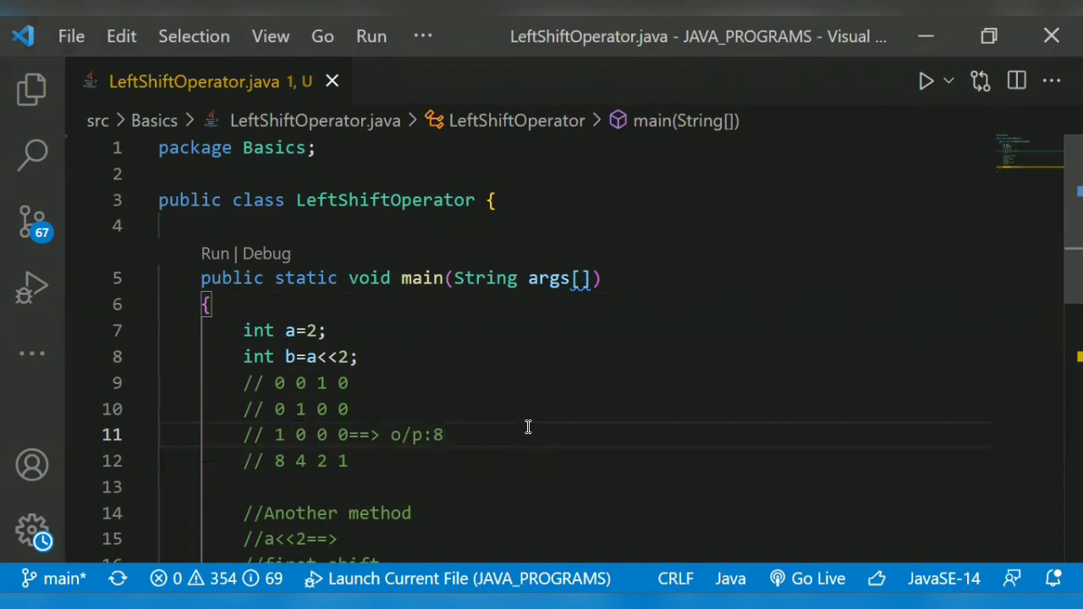
mouse_move(331, 211)
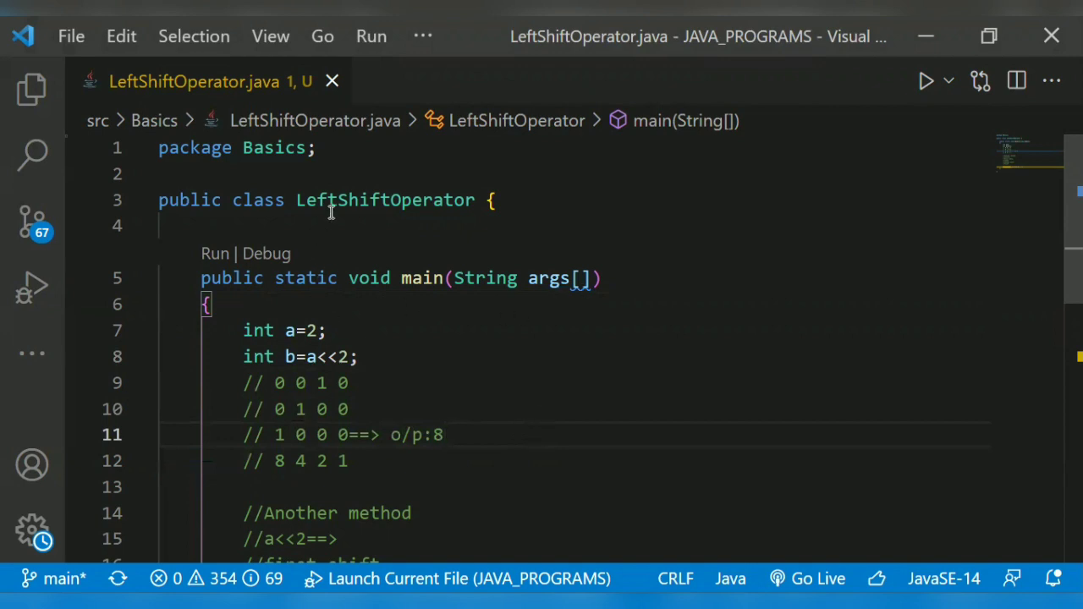
scroll(down, 3)
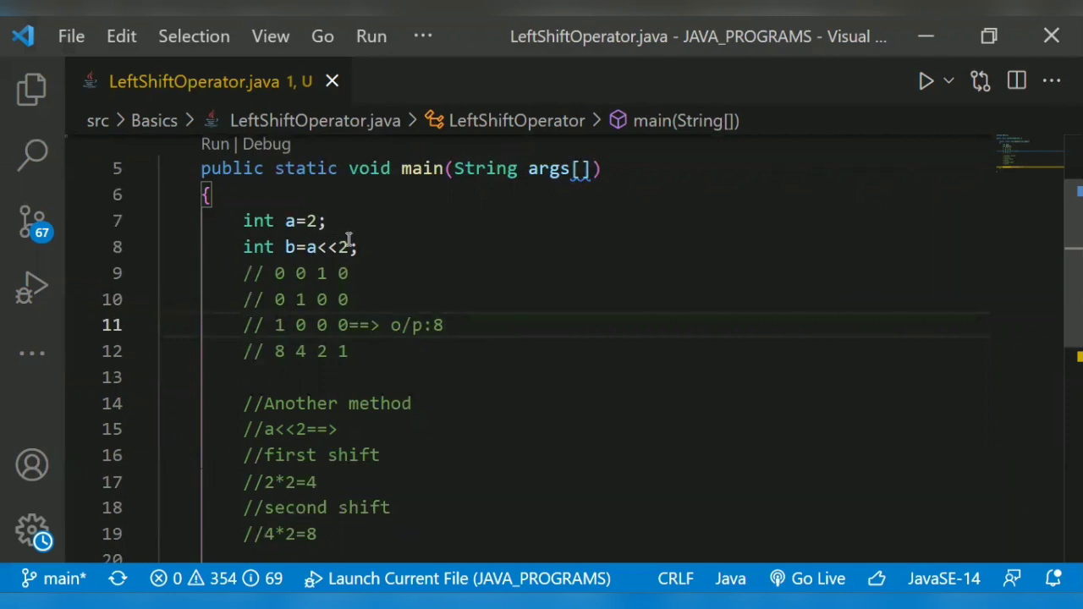
mouse_move(250, 220)
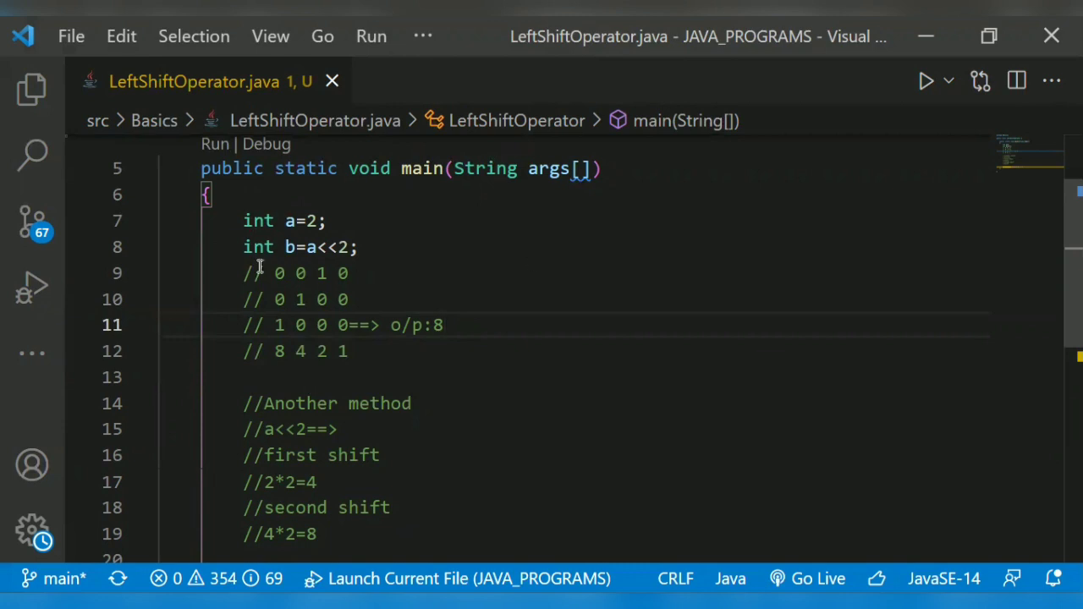
drag(246, 273, 349, 298)
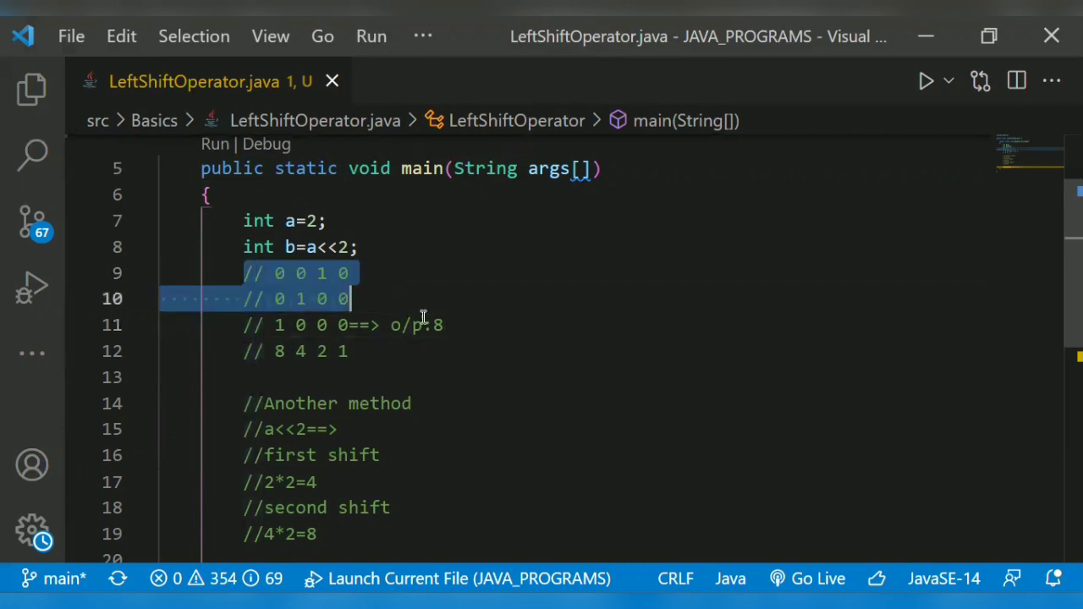
drag(349, 297, 349, 351)
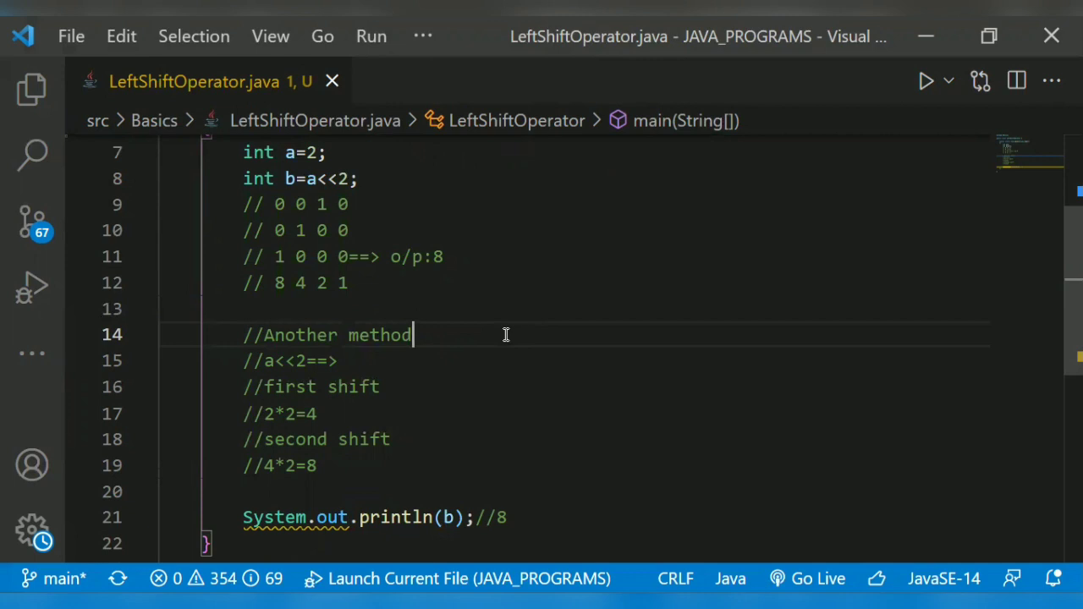
mouse_move(314, 322)
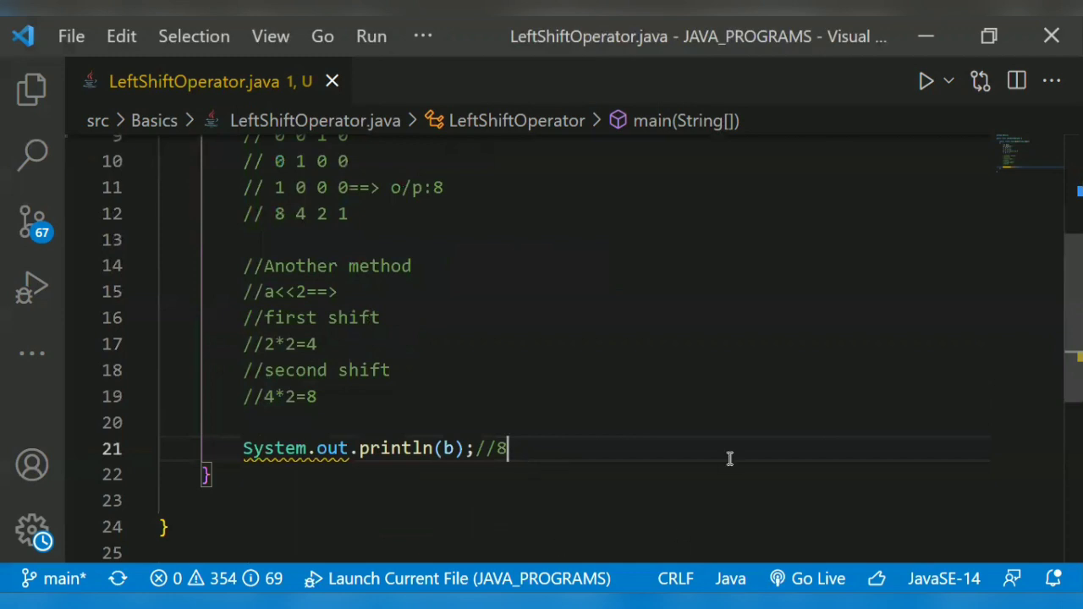
mouse_move(215, 146)
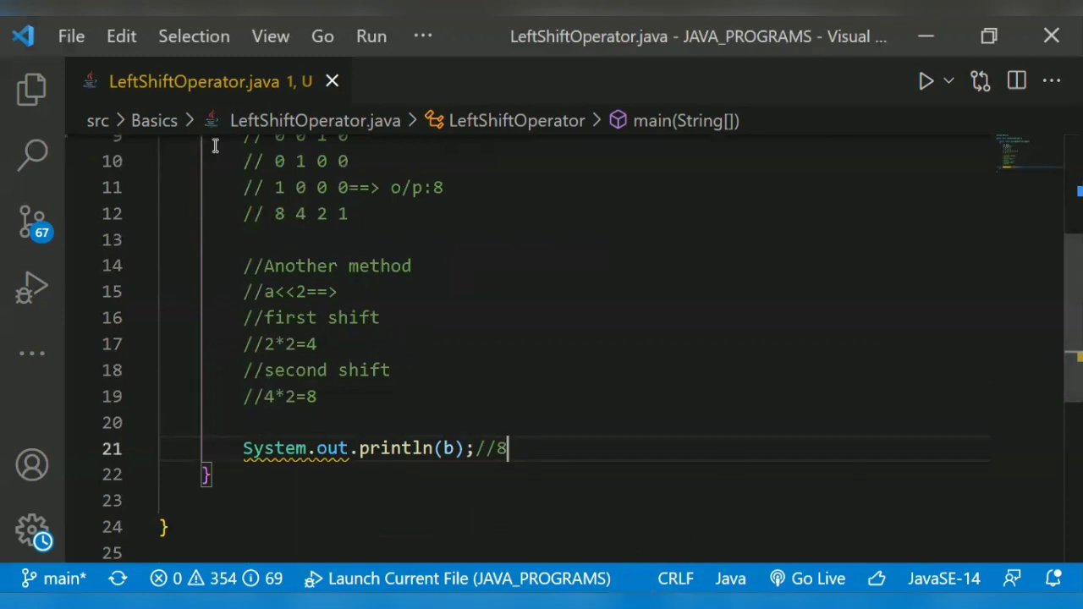
- Run LeftShiftOperator's main, proceed past the Build failed prompt, and see 8 in the terminal
scroll(up, 3)
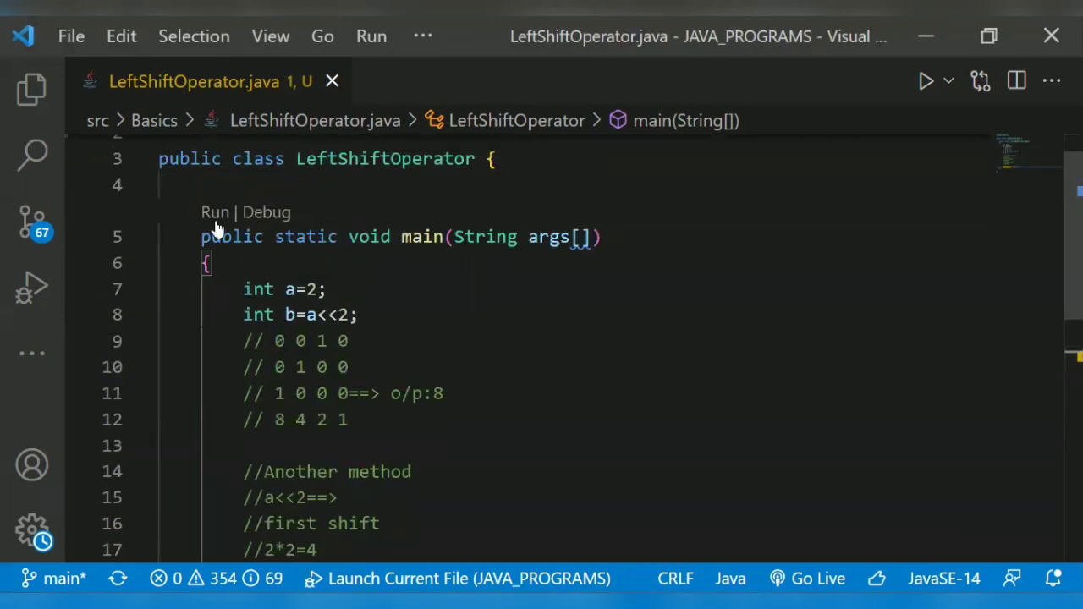
click(215, 211)
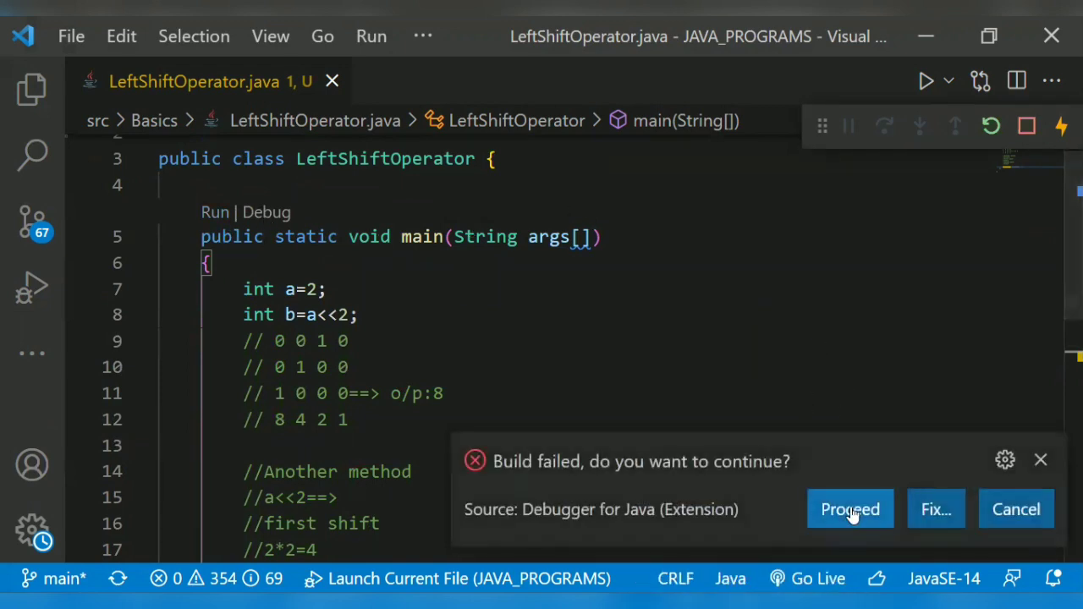
click(850, 508)
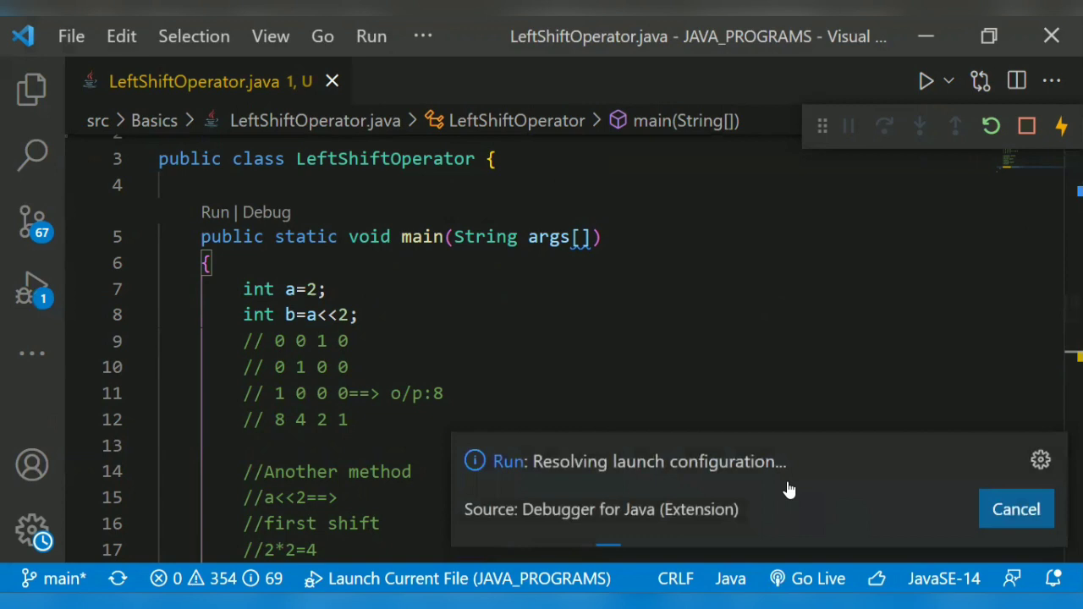
click(926, 81)
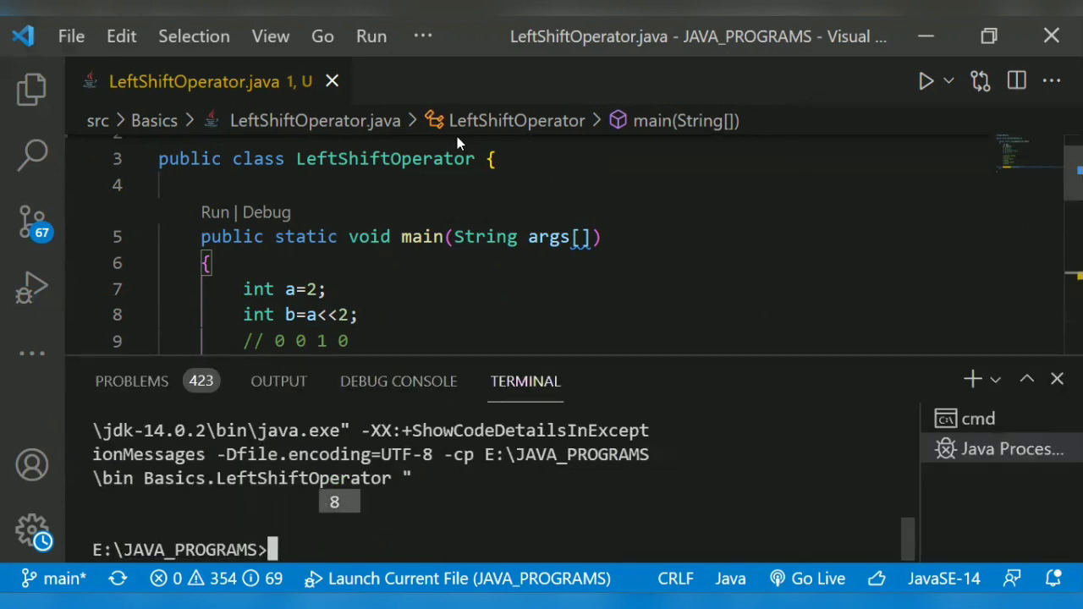
scroll(down, 3)
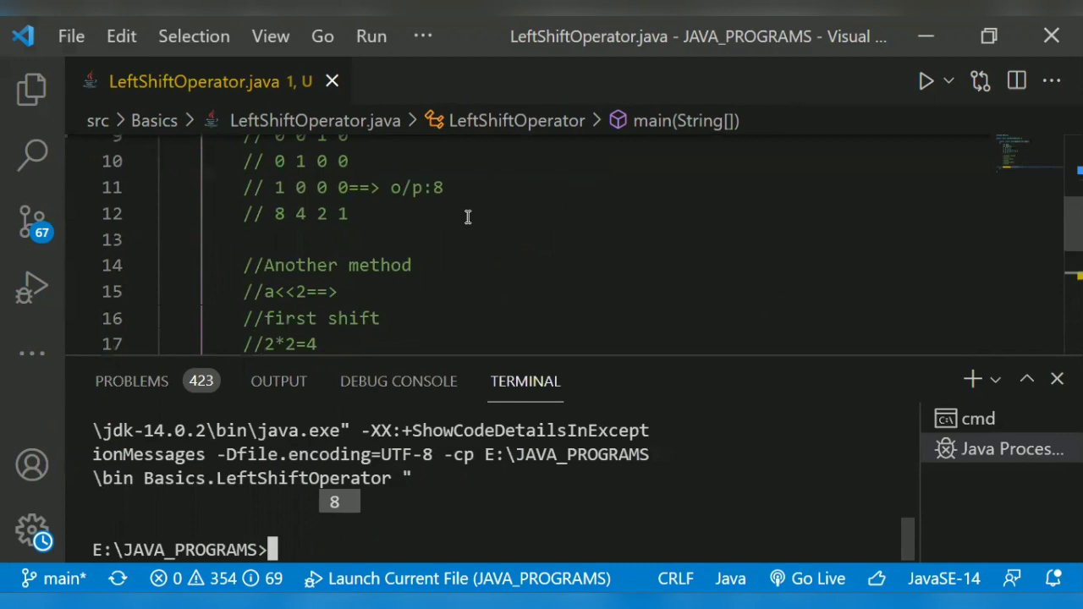